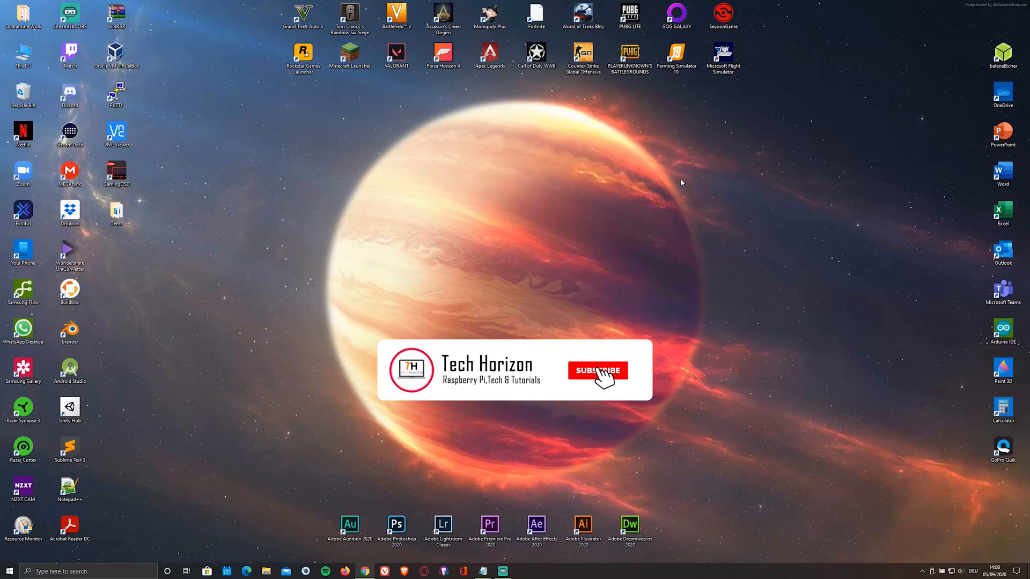
Step: Download WinPiOS ISO.img from Google Drive, choosing Download anyway past the no-virus-scan warning
{"action": "left_click", "coordinate": [597, 370]}
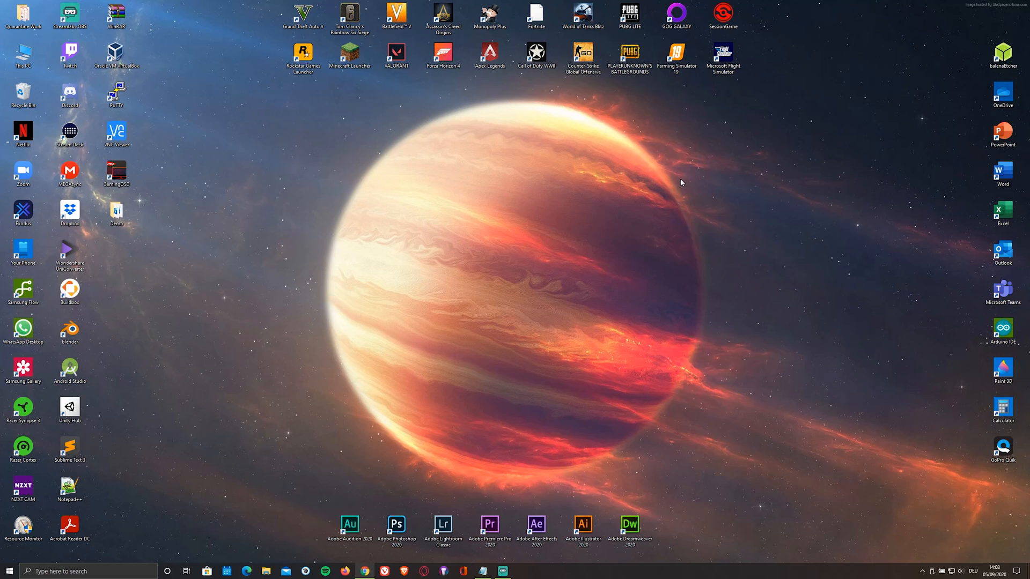
{"action": "mouse_move", "coordinate": [427, 496]}
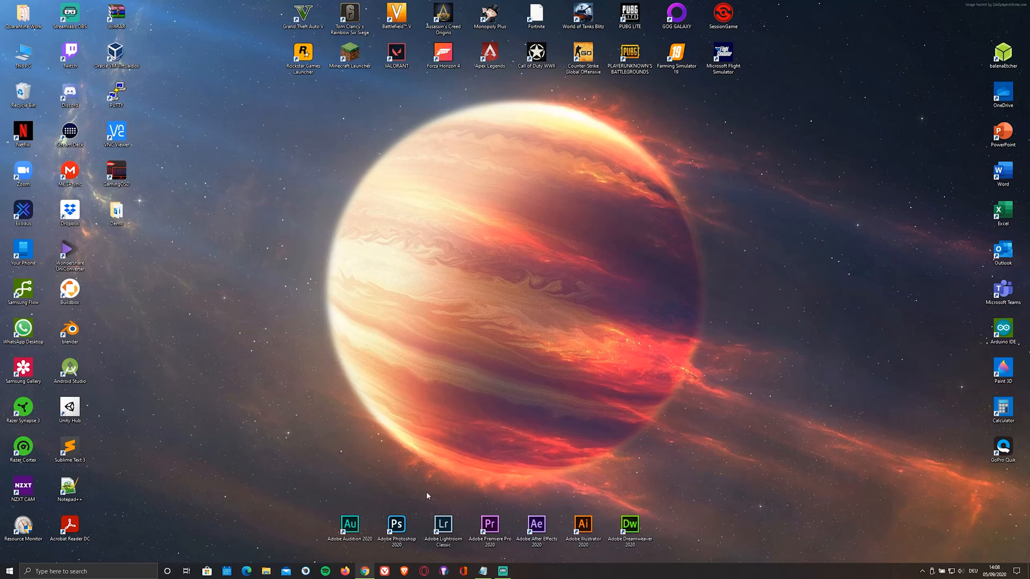
{"action": "left_click", "coordinate": [363, 571]}
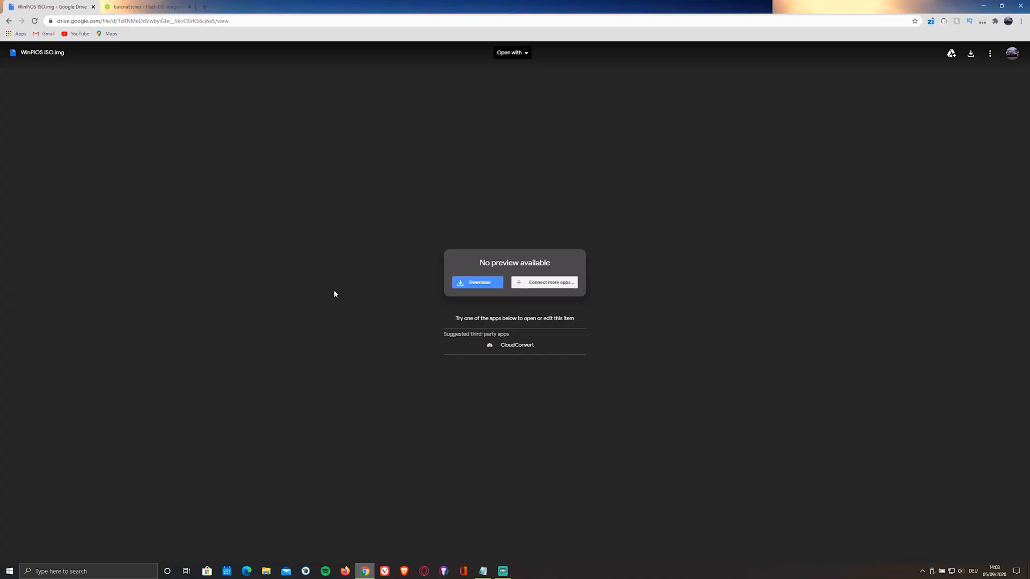
{"action": "left_click", "coordinate": [477, 282]}
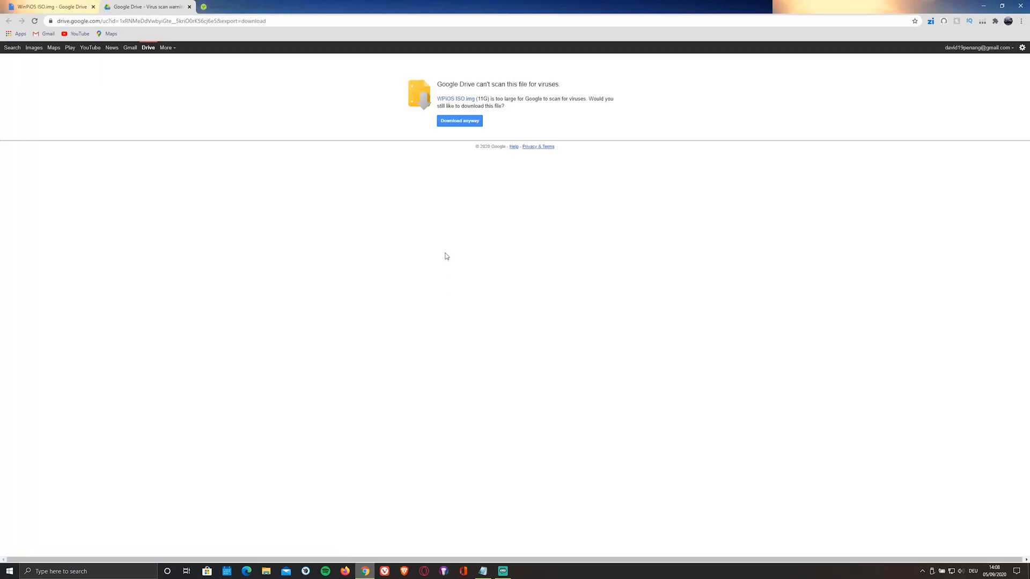
{"action": "left_click", "coordinate": [459, 121]}
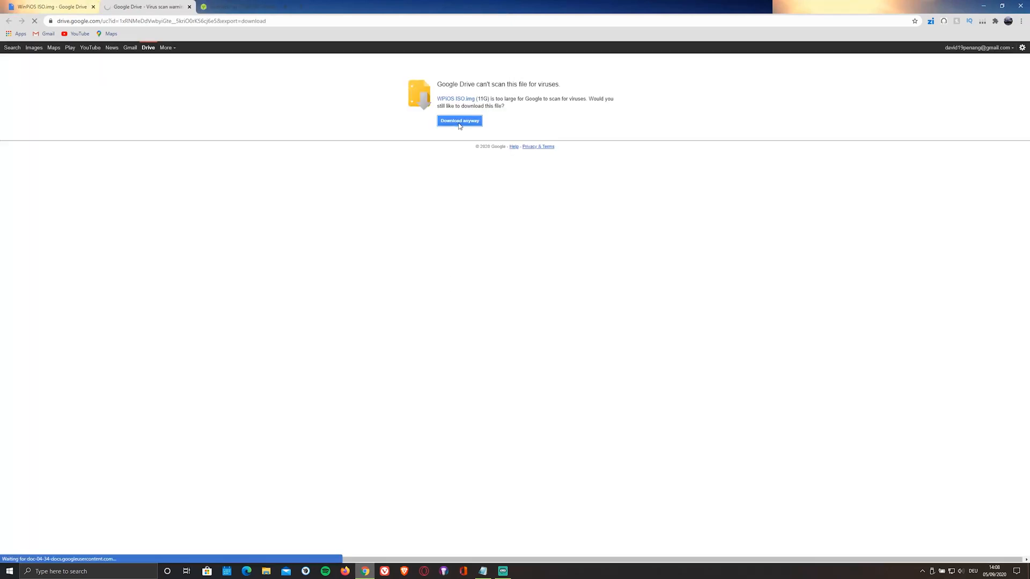
{"action": "left_click", "coordinate": [244, 7]}
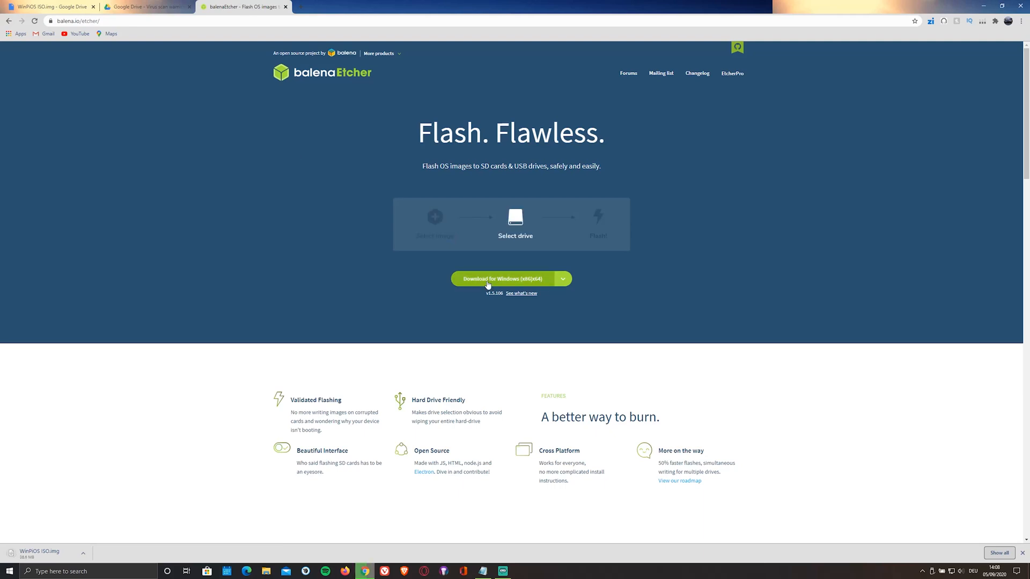
Step: Download balenaEtcher for Windows (x86|x64) from balena.io/etcher
{"action": "left_click", "coordinate": [501, 279]}
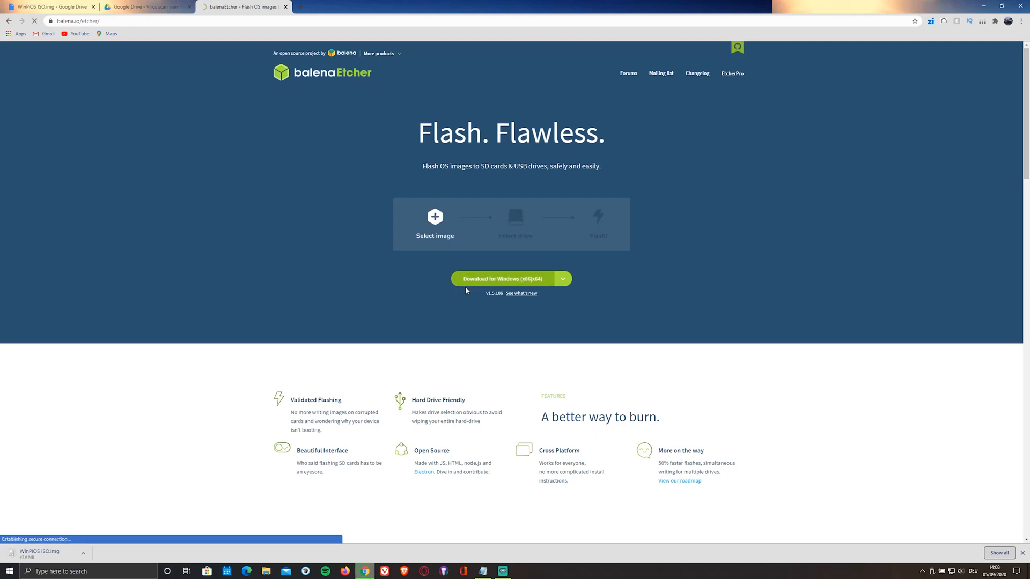
{"action": "left_click", "coordinate": [500, 279]}
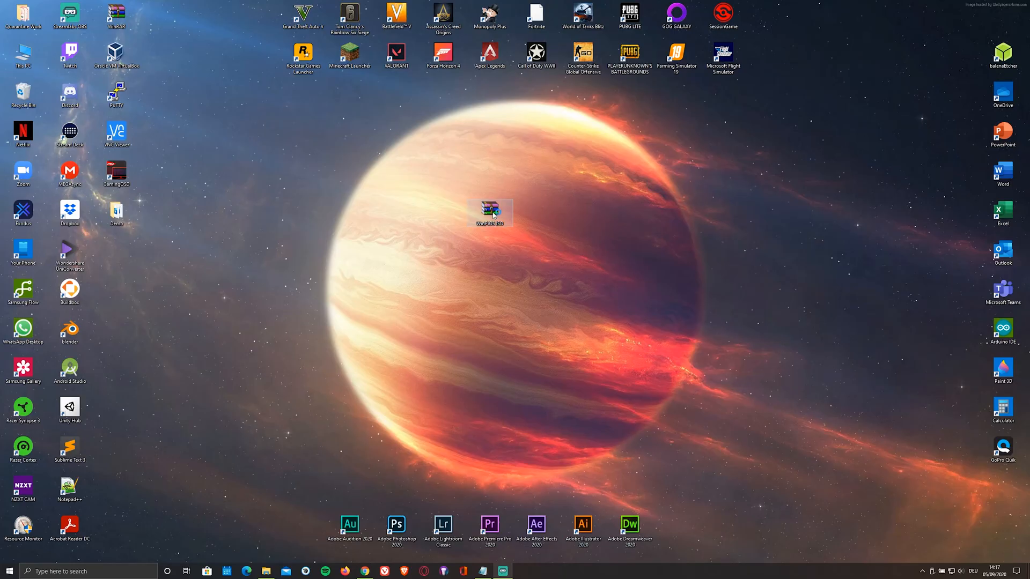
Step: Extract the downloaded archive so the .img disk image lands on the desktop
{"action": "double_click", "coordinate": [490, 211]}
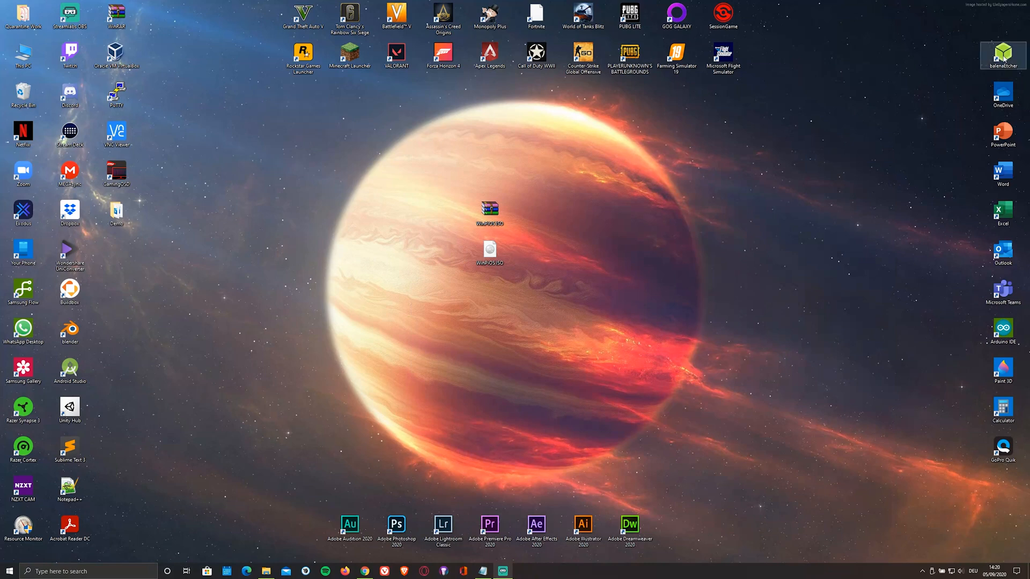
Step: In balenaEtcher, select the WinPiOS .img and the 63.86 GB Multiple Card Reader USB Device as target
{"action": "double_click", "coordinate": [1003, 51]}
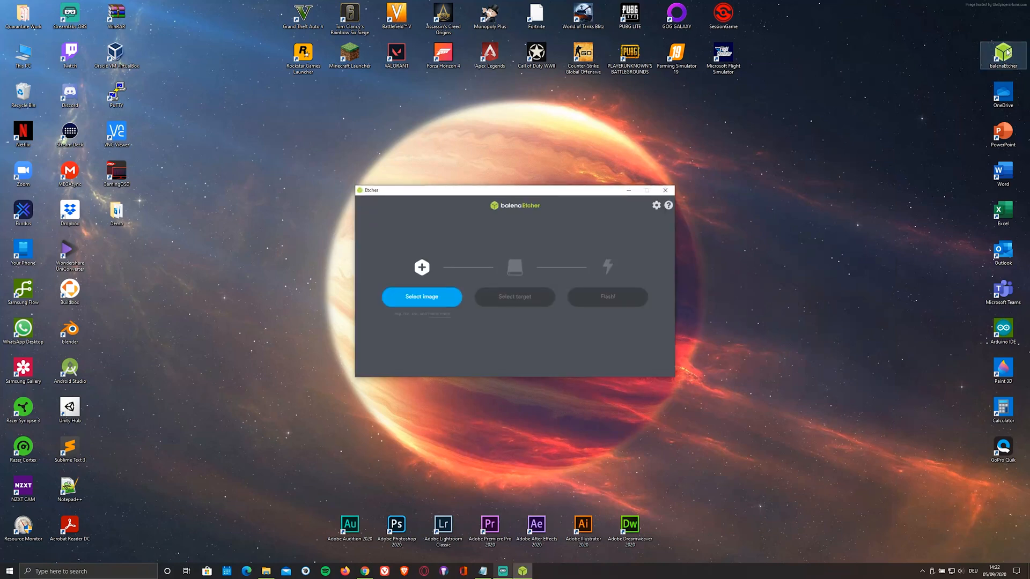
{"action": "left_click", "coordinate": [420, 296]}
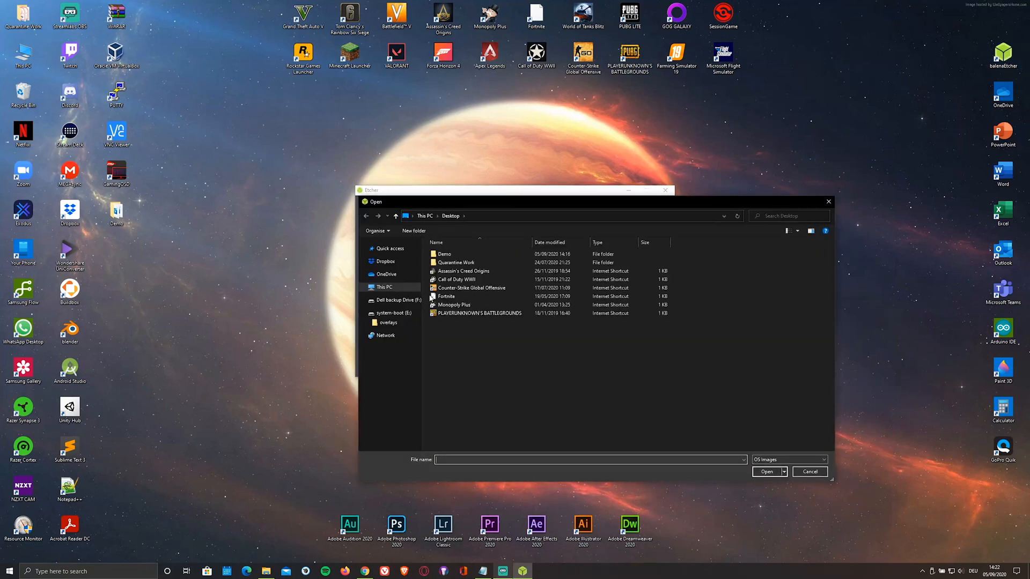
{"action": "left_click", "coordinate": [809, 472]}
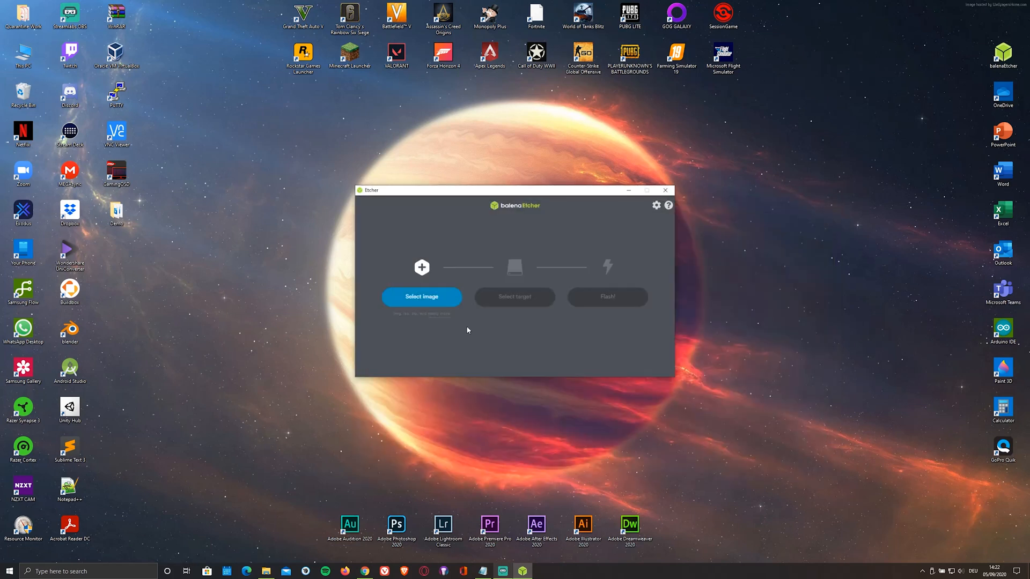
{"action": "left_click", "coordinate": [514, 296]}
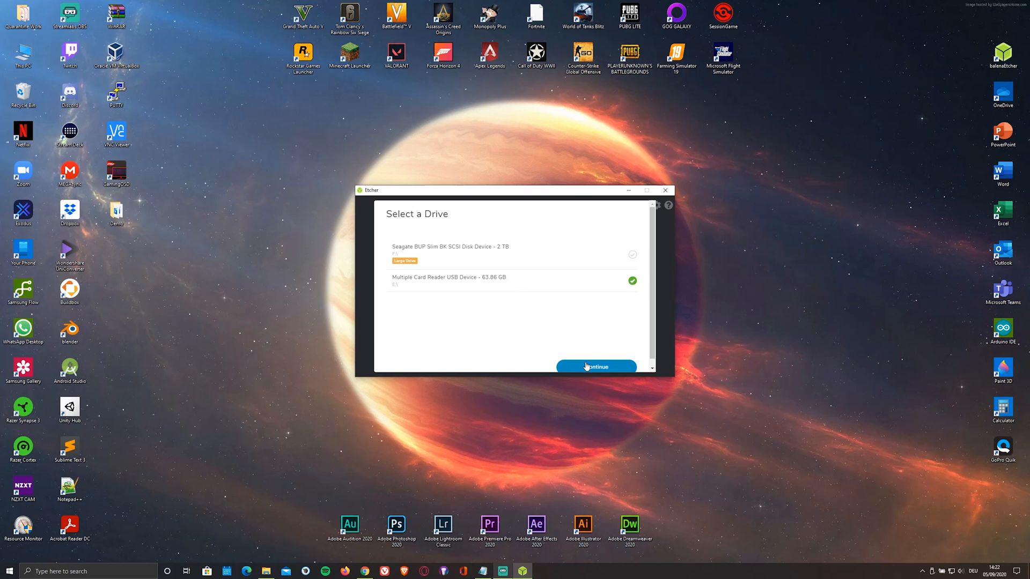
{"action": "left_click", "coordinate": [595, 367]}
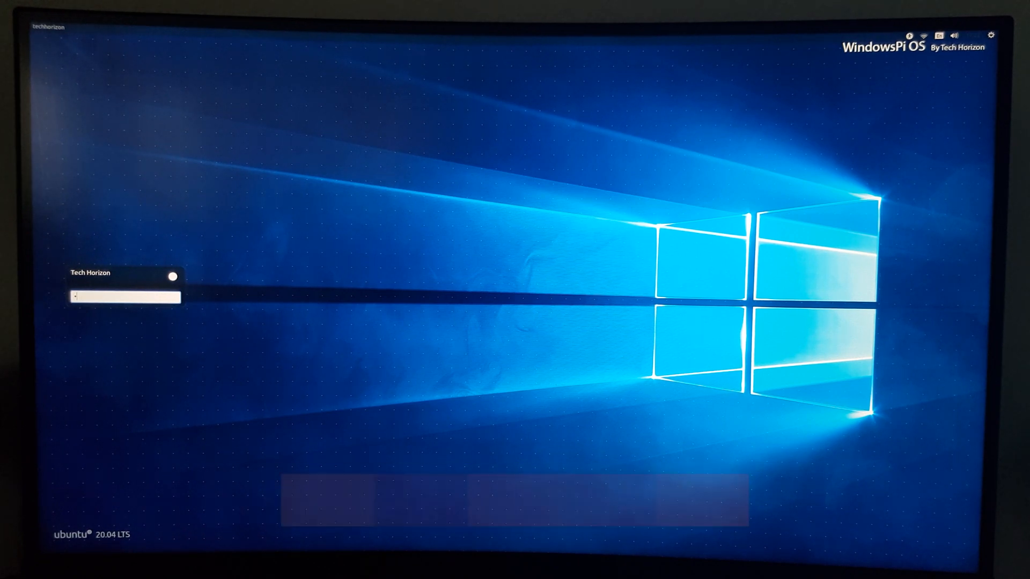
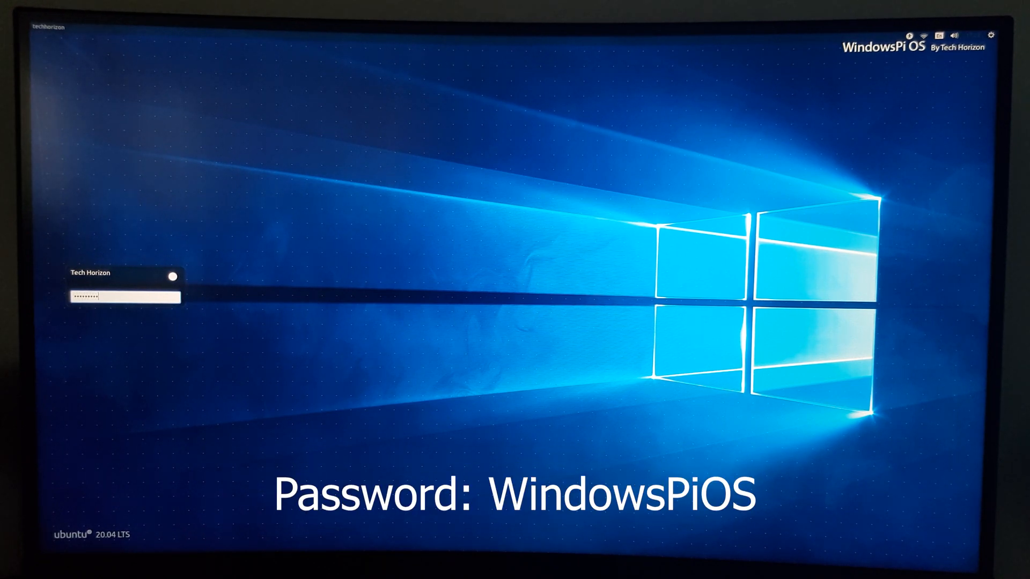
{"action": "key", "text": "Return"}
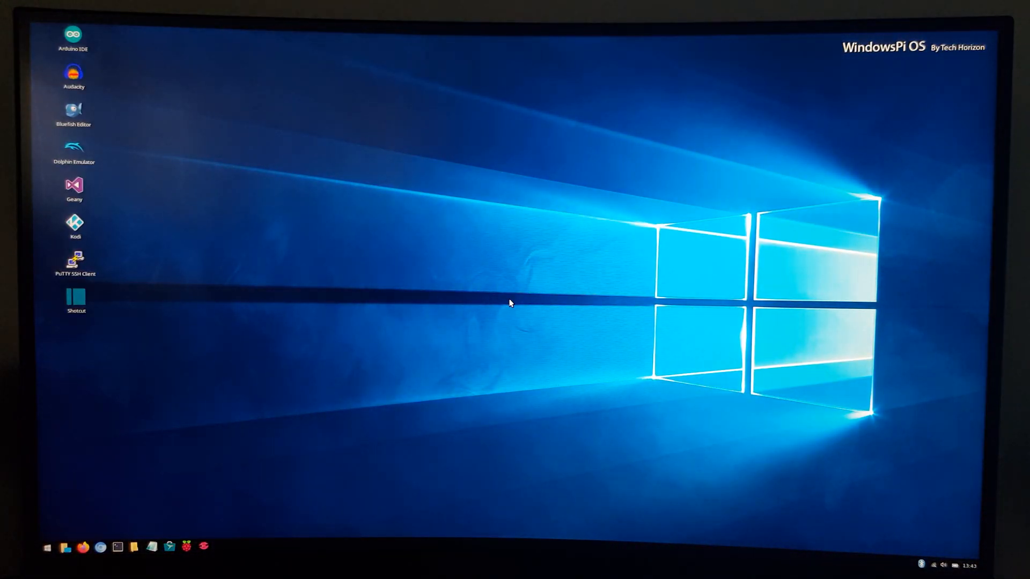
{"action": "mouse_move", "coordinate": [478, 293]}
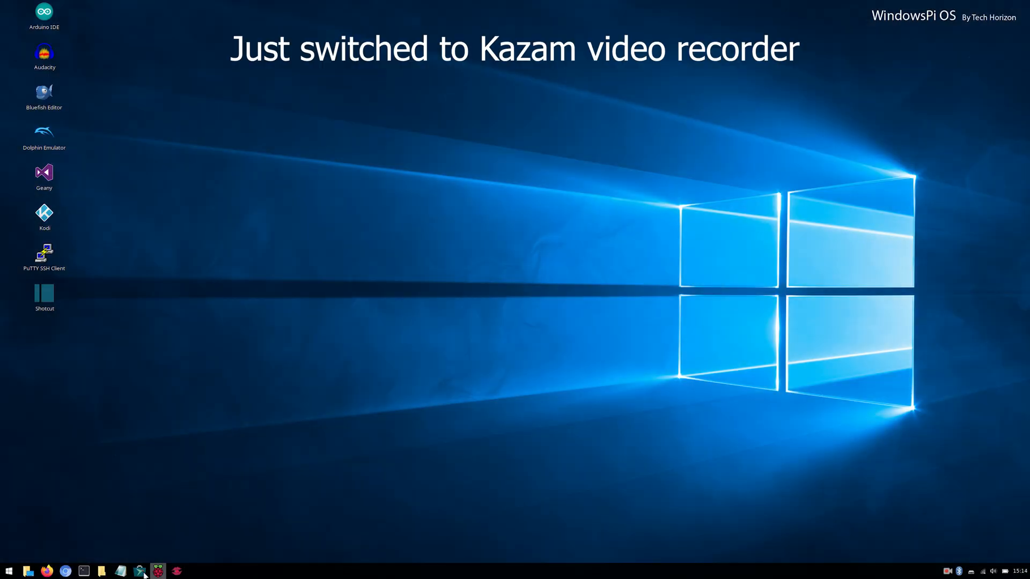
{"action": "mouse_move", "coordinate": [101, 570]}
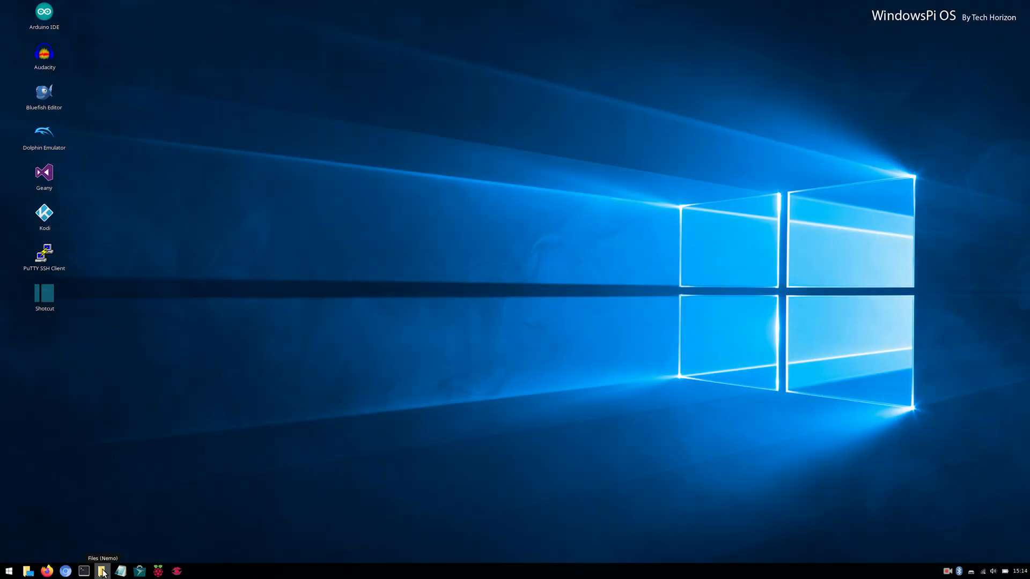
Step: Launch Nemo on the home folder, then close it to return to the desktop
{"action": "left_click", "coordinate": [103, 569]}
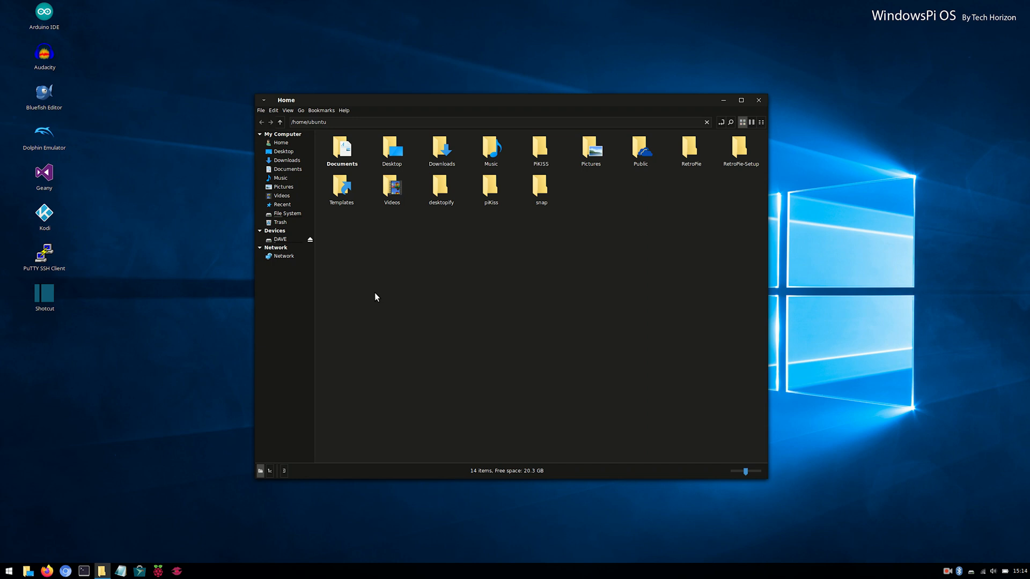
{"action": "mouse_move", "coordinate": [475, 355]}
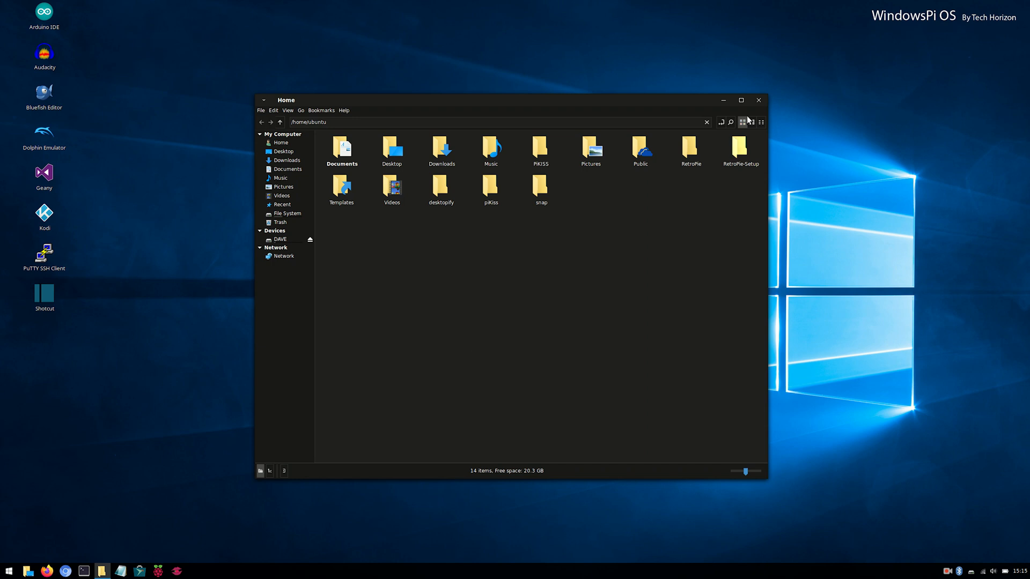
{"action": "mouse_move", "coordinate": [759, 100]}
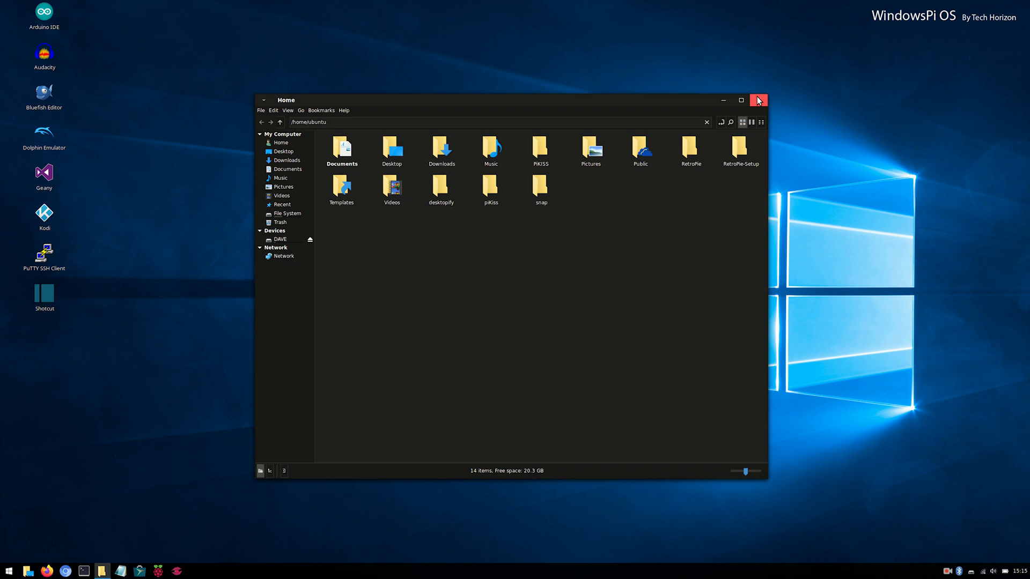
{"action": "left_click", "coordinate": [758, 100]}
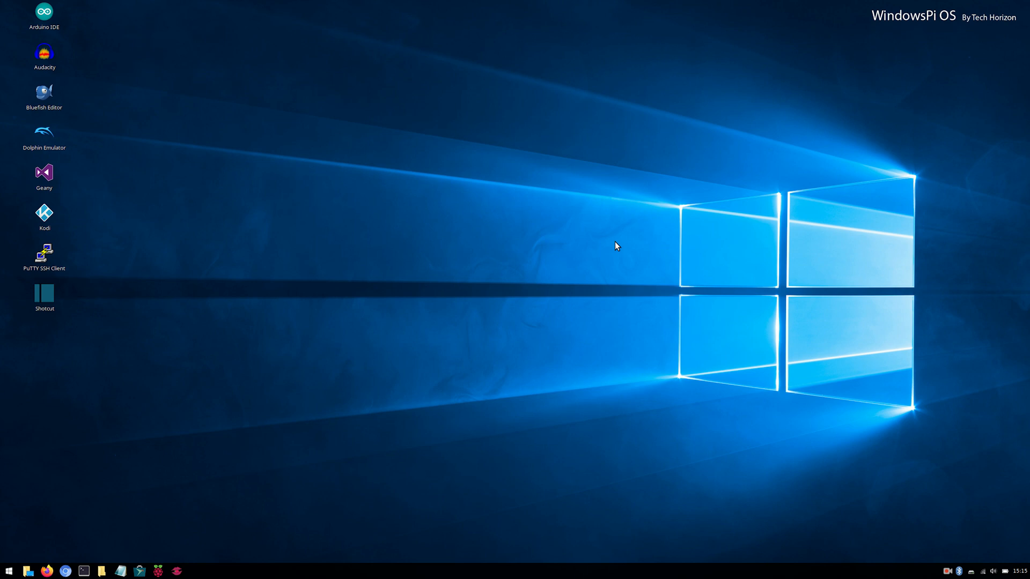
{"action": "mouse_move", "coordinate": [370, 210]}
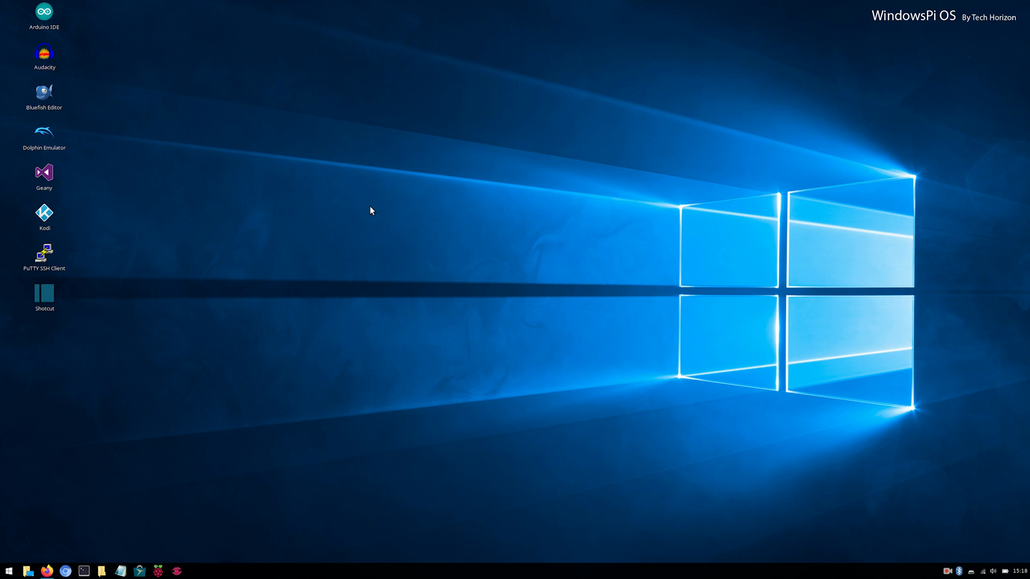
{"action": "mouse_move", "coordinate": [54, 563]}
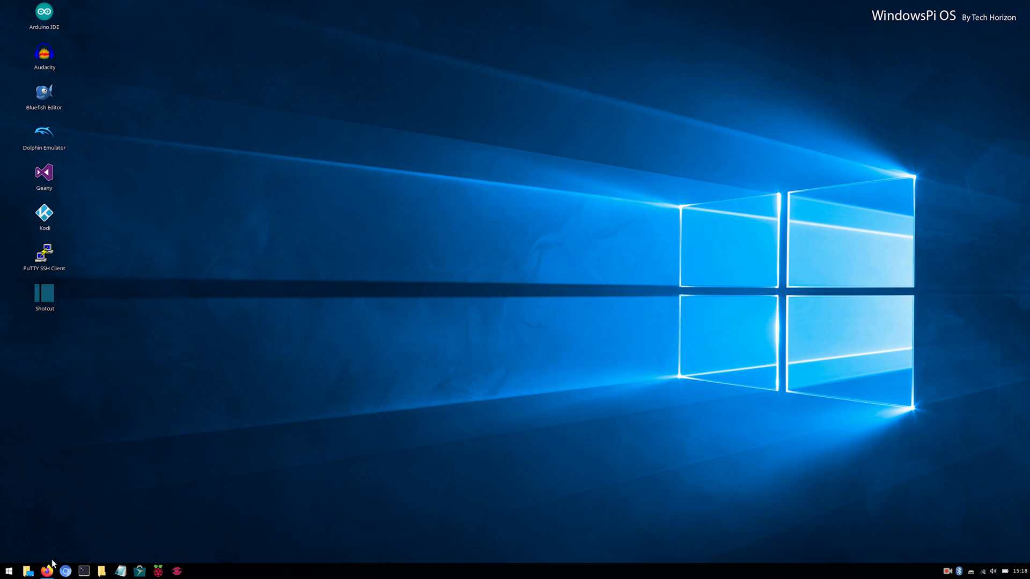
Step: Launch Firefox, scroll down the Tech Horizon YouTube channel's videos, then minimize the browser
{"action": "left_click", "coordinate": [29, 568]}
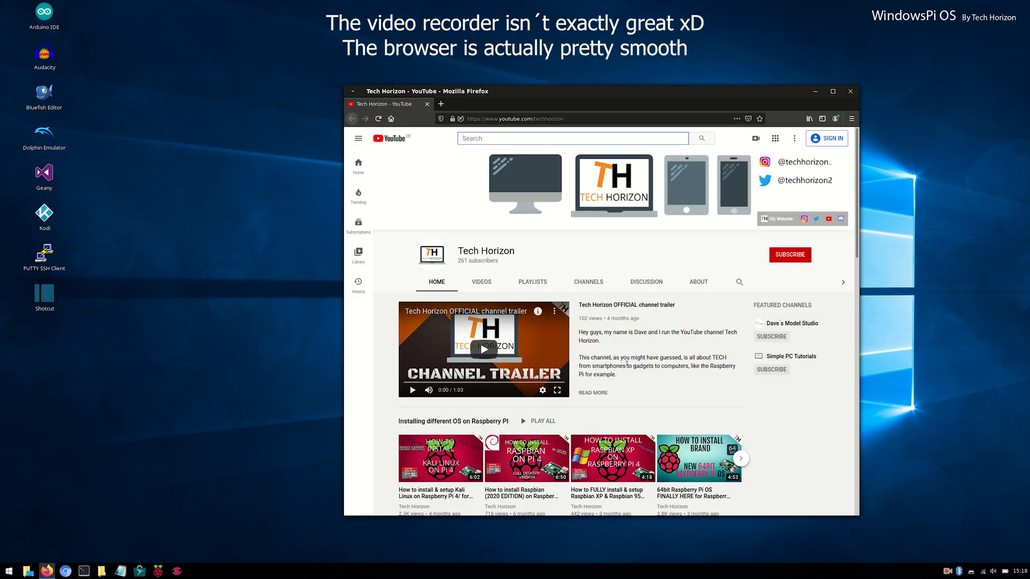
{"action": "scroll", "scroll_direction": "down", "scroll_amount": 3}
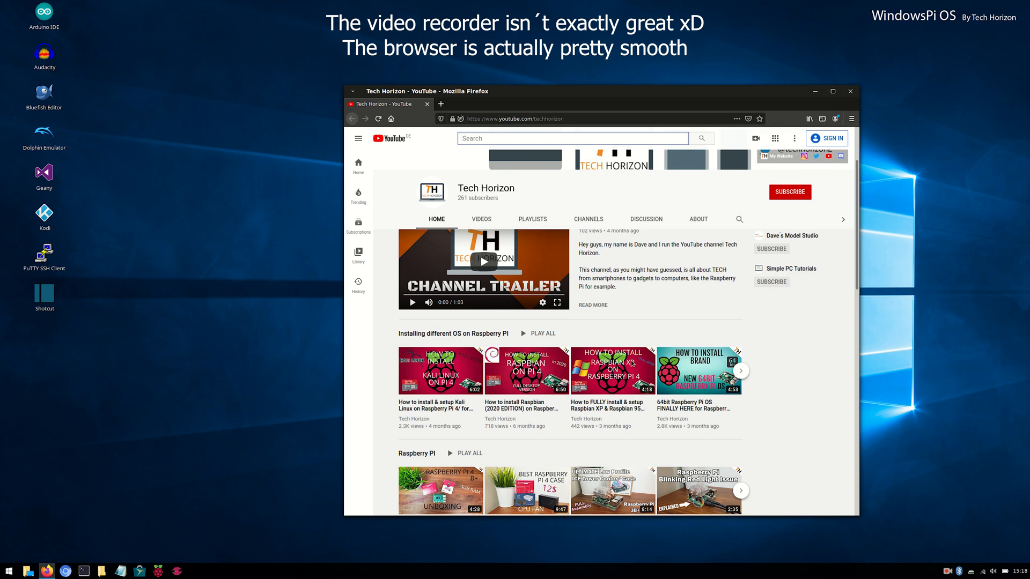
{"action": "scroll", "scroll_direction": "down", "scroll_amount": 3}
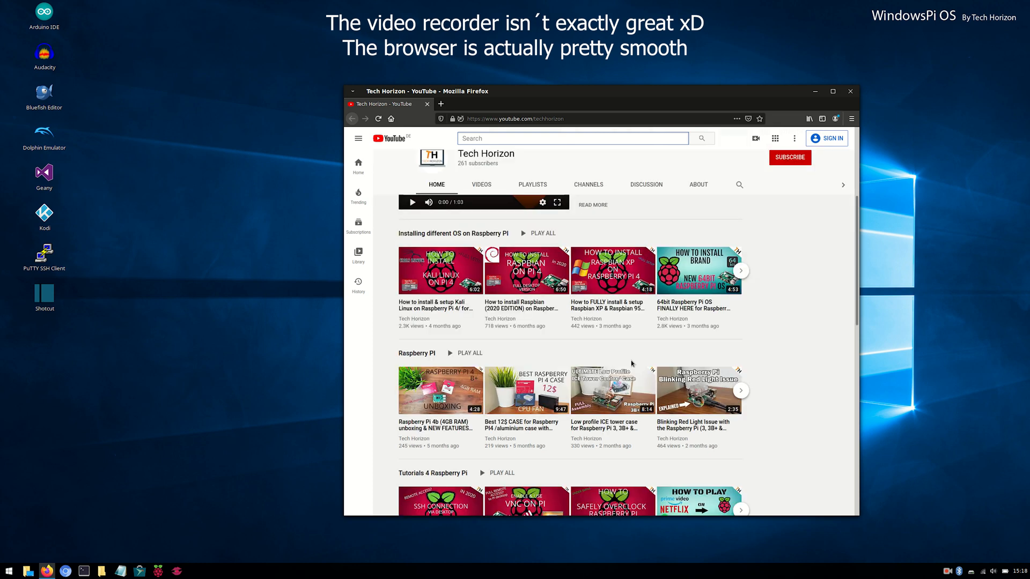
{"action": "scroll", "scroll_direction": "down", "scroll_amount": 3}
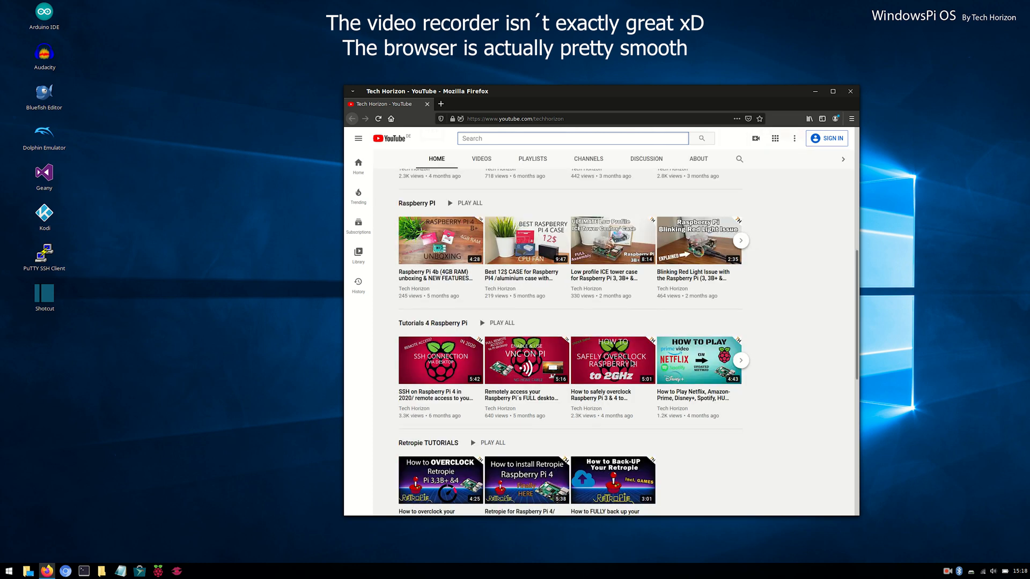
{"action": "scroll", "scroll_direction": "down", "scroll_amount": 3}
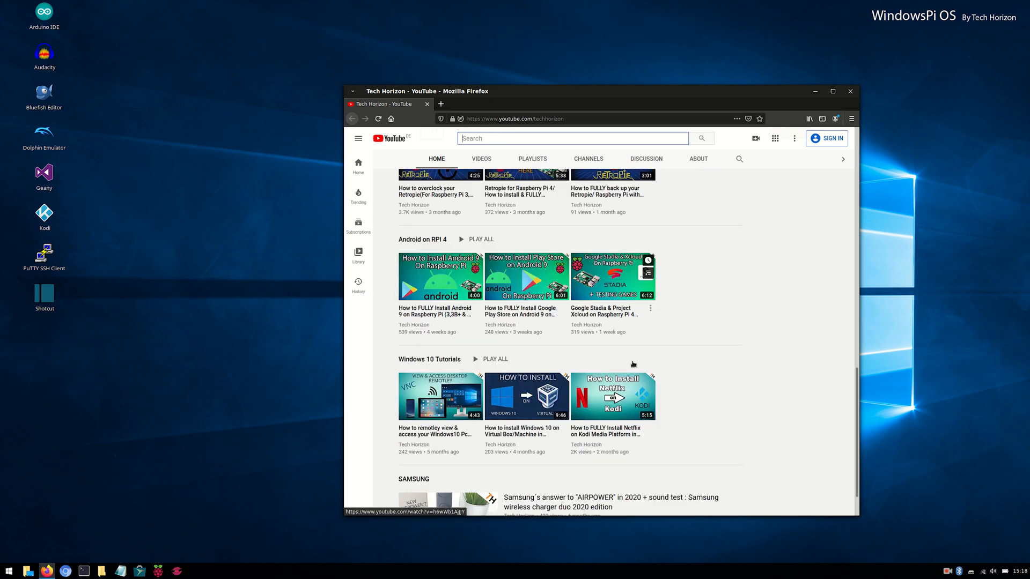
{"action": "left_click", "coordinate": [9, 569]}
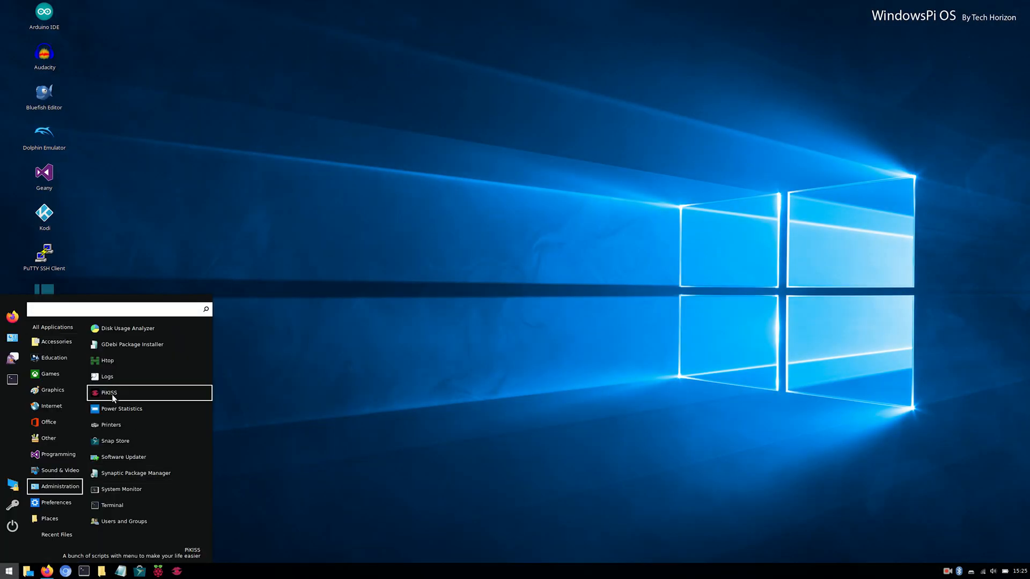
Step: Browse the Games category of the start menu and scroll through its app list
{"action": "left_click", "coordinate": [50, 374]}
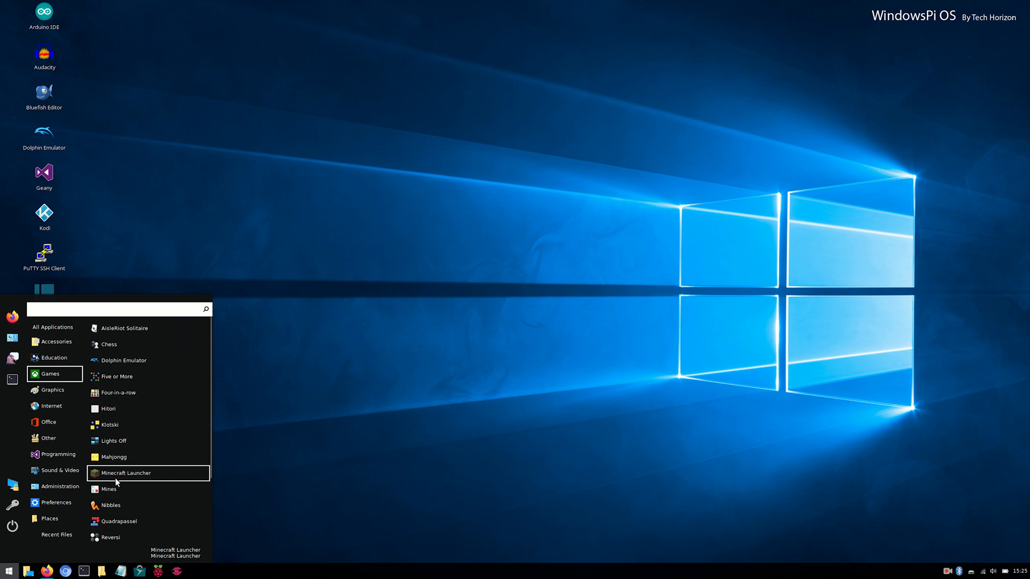
{"action": "scroll", "scroll_direction": "down", "scroll_amount": 3}
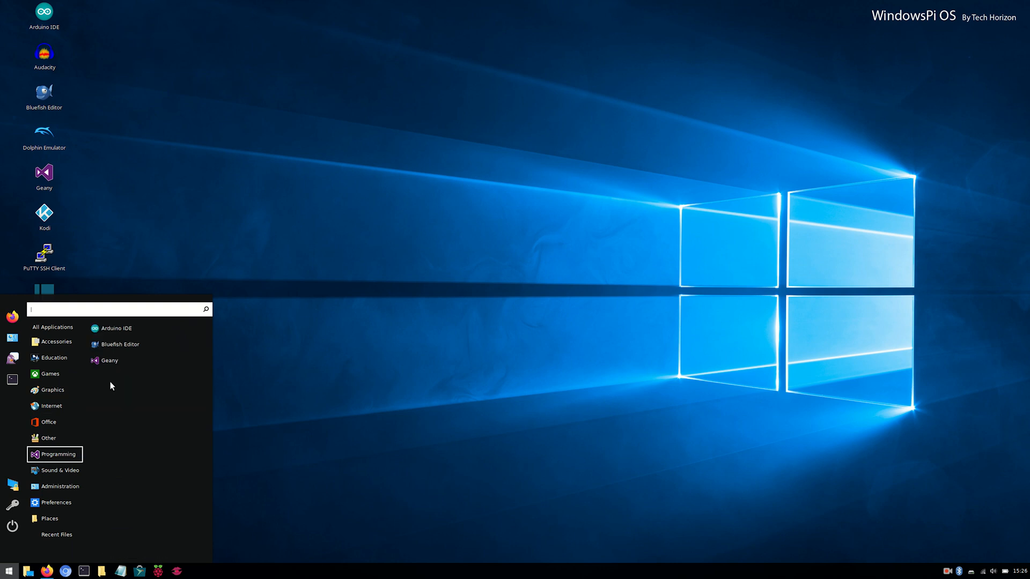
{"action": "mouse_move", "coordinate": [120, 344]}
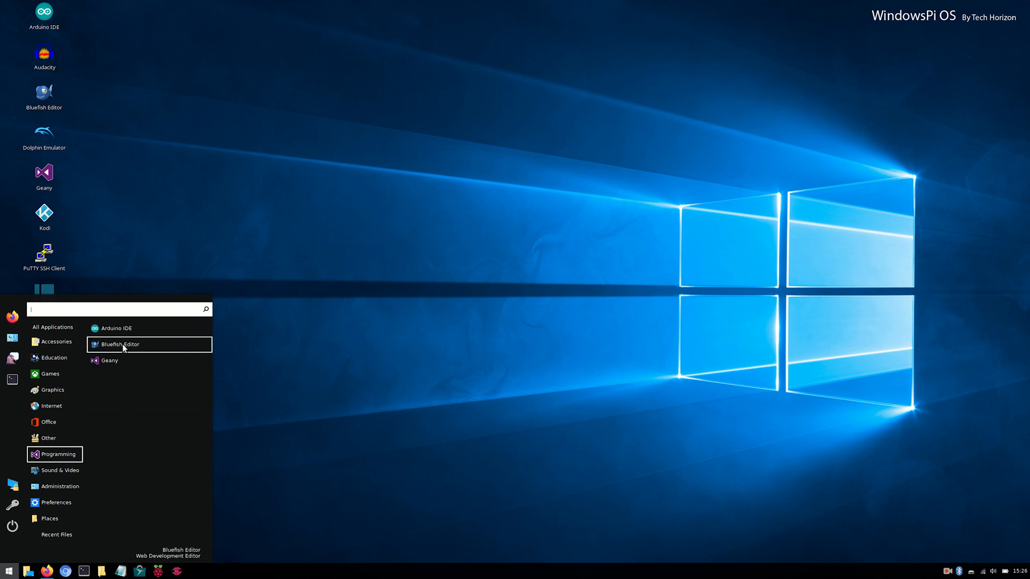
{"action": "mouse_move", "coordinate": [123, 361]}
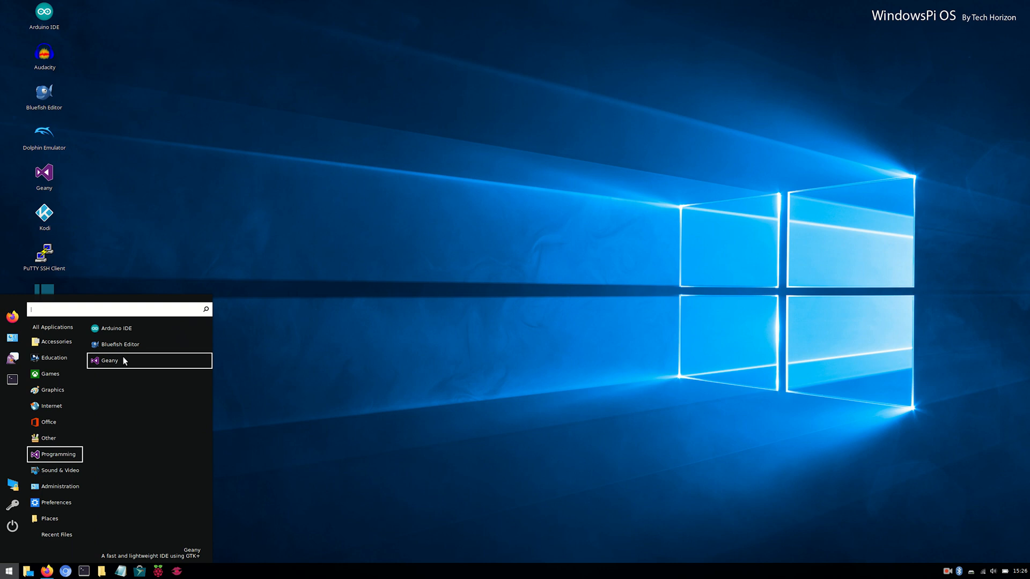
{"action": "mouse_move", "coordinate": [72, 474]}
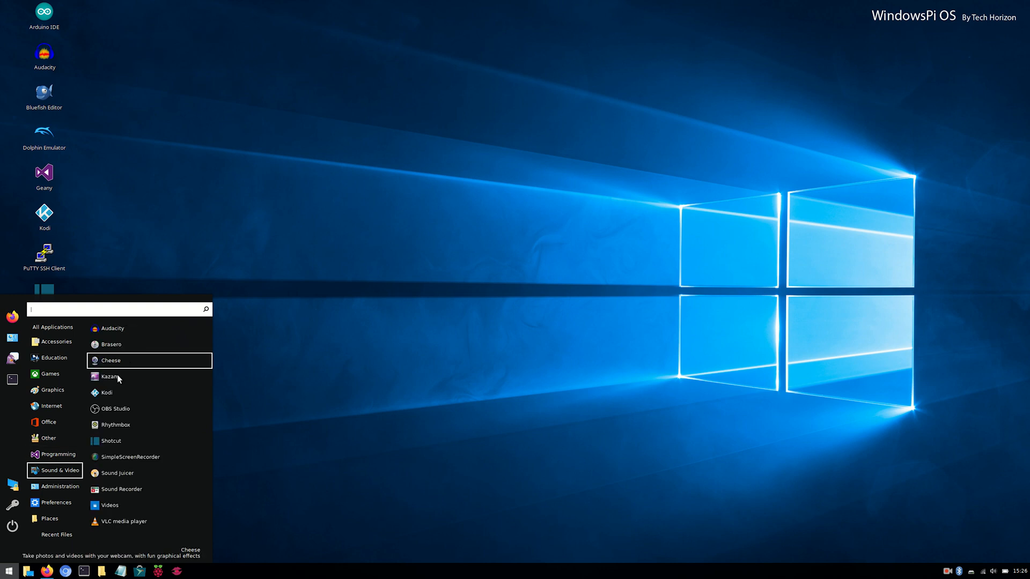
{"action": "mouse_move", "coordinate": [118, 441]}
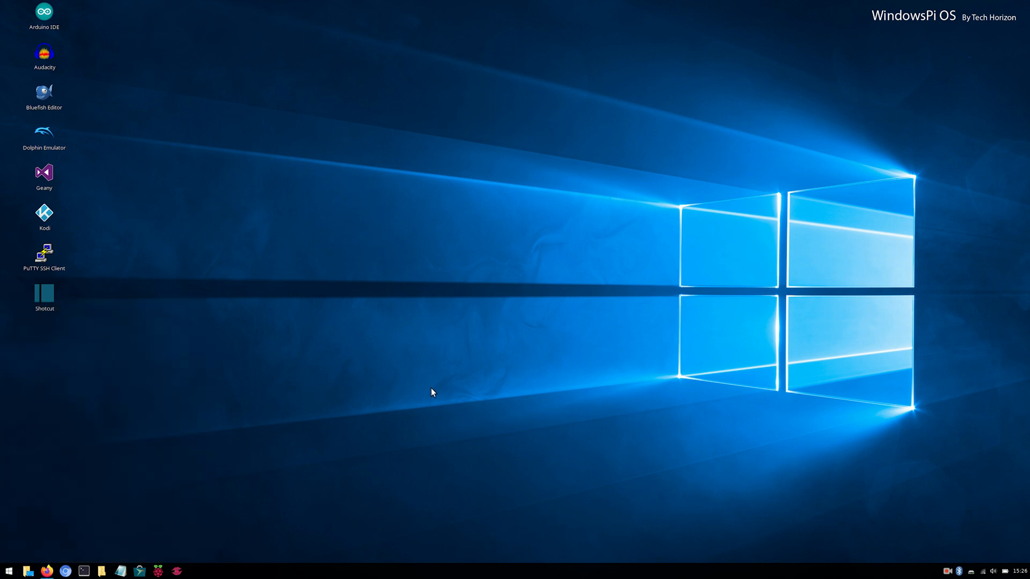
{"action": "mouse_move", "coordinate": [441, 389]}
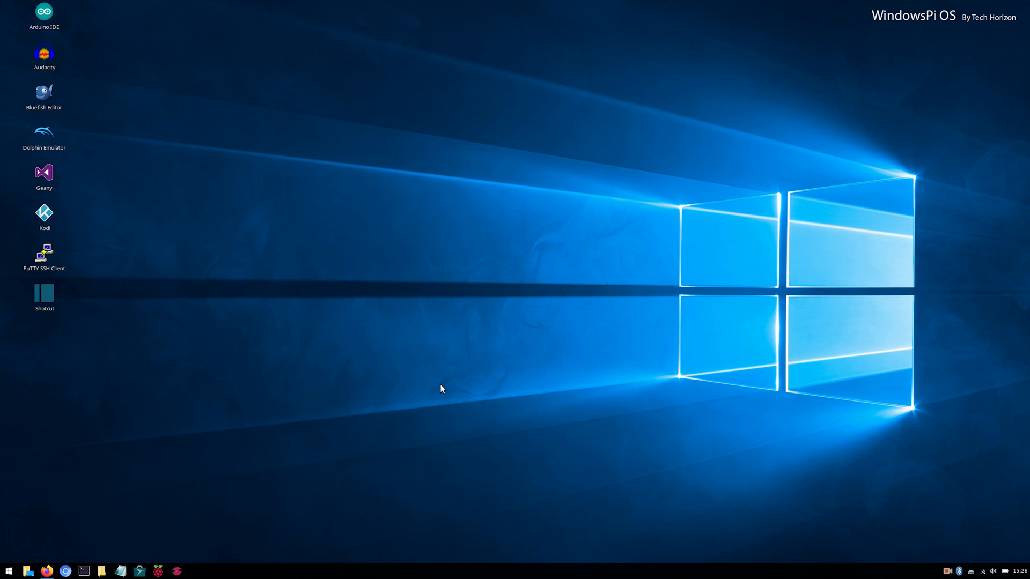
{"action": "mouse_move", "coordinate": [213, 474]}
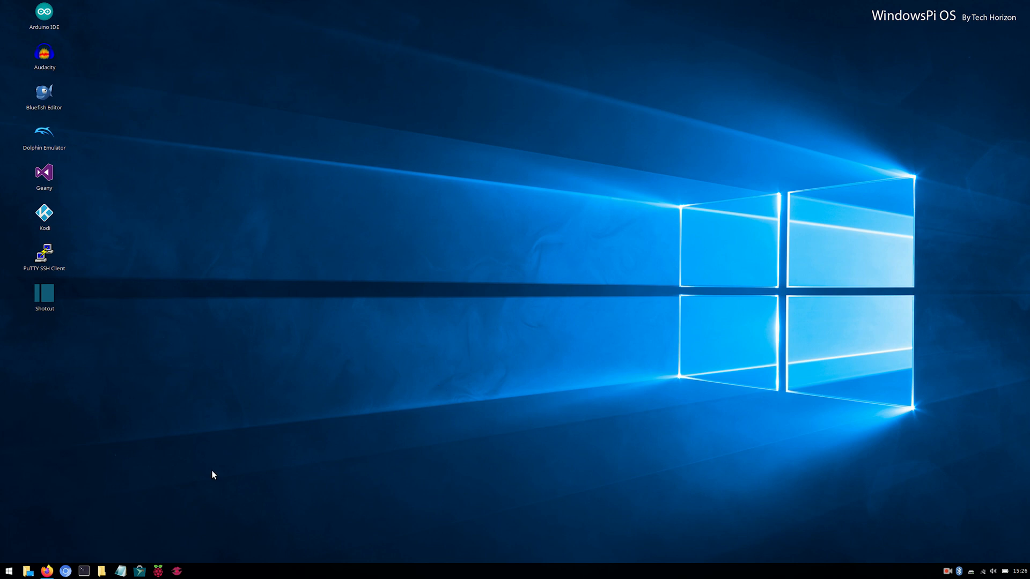
Step: Restore the minimized Firefox window and scroll back to the top of the channel page
{"action": "left_click", "coordinate": [46, 570]}
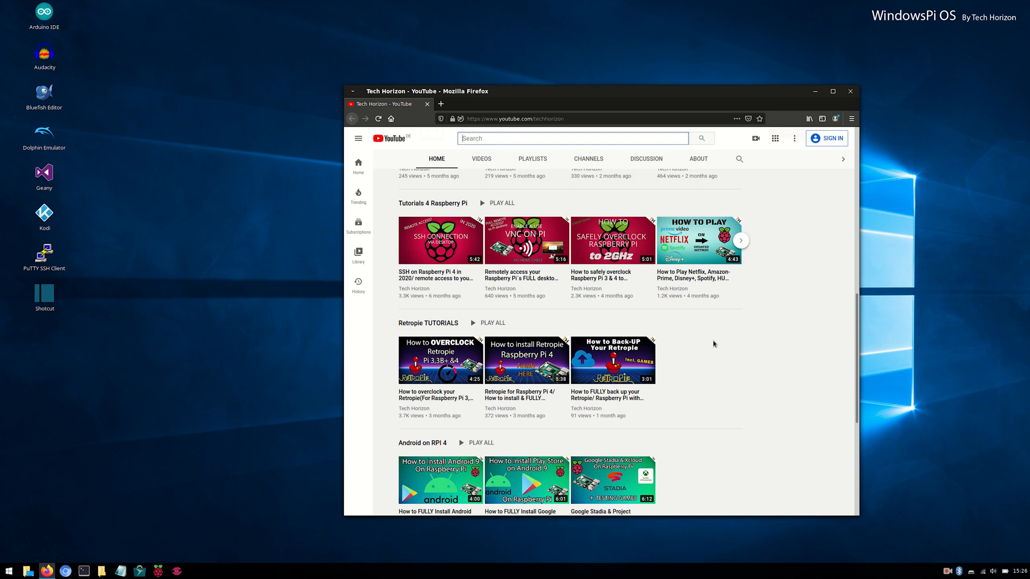
{"action": "scroll", "scroll_direction": "up", "scroll_amount": 3}
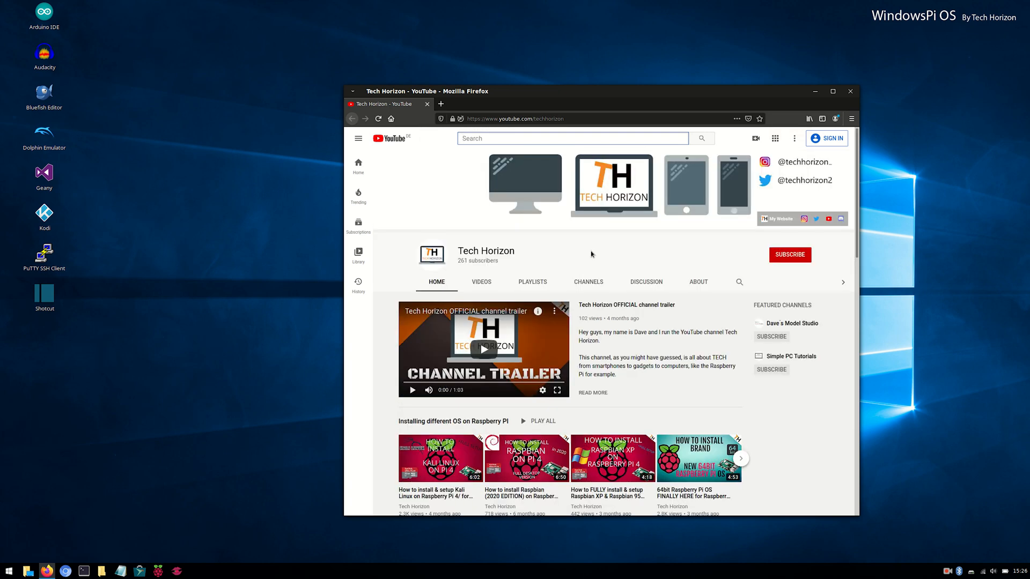